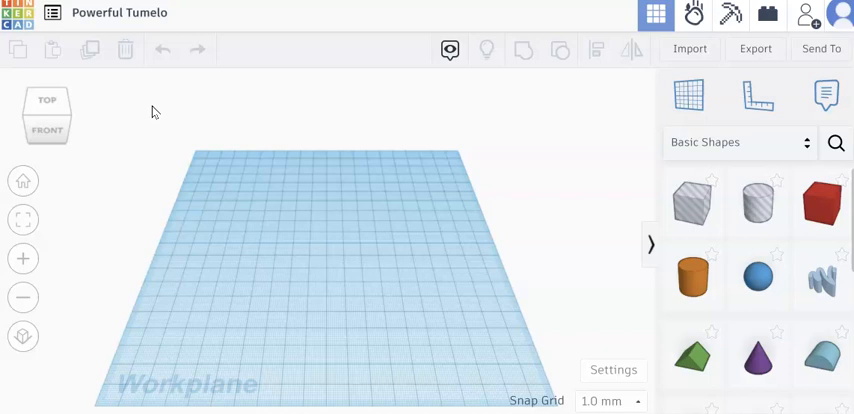
{"action": "mouse_move", "coordinate": [165, 152]}
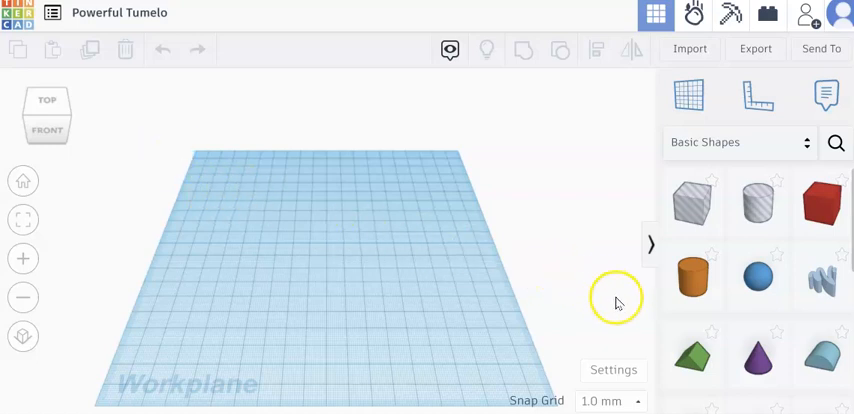
{"action": "mouse_move", "coordinate": [693, 277]}
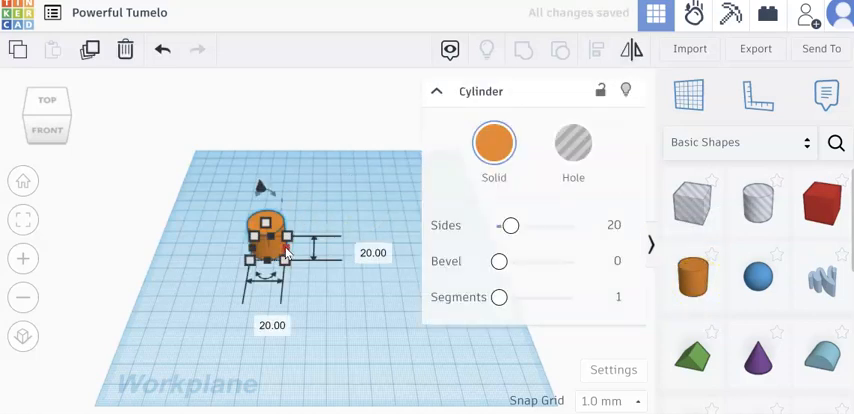
- Stretch the orange cylinder sideways into a wide, flat oval disc
{"action": "left_click_drag", "start_coordinate": [288, 253], "coordinate": [410, 248]}
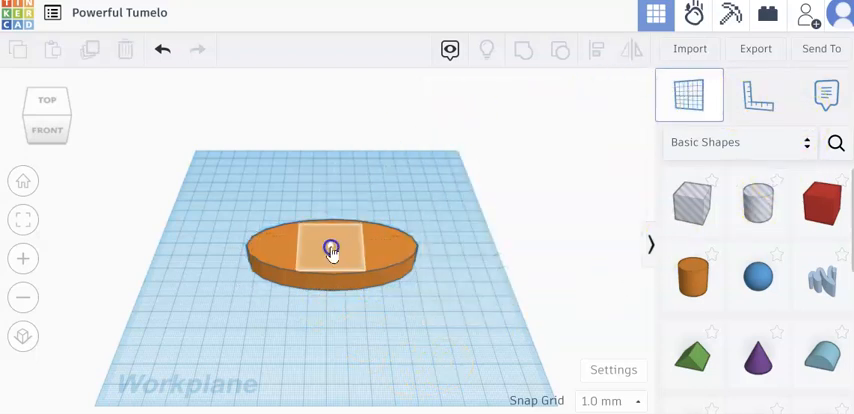
- Open the Shapes Library category list and scroll through the categories
{"action": "left_click", "coordinate": [592, 240]}
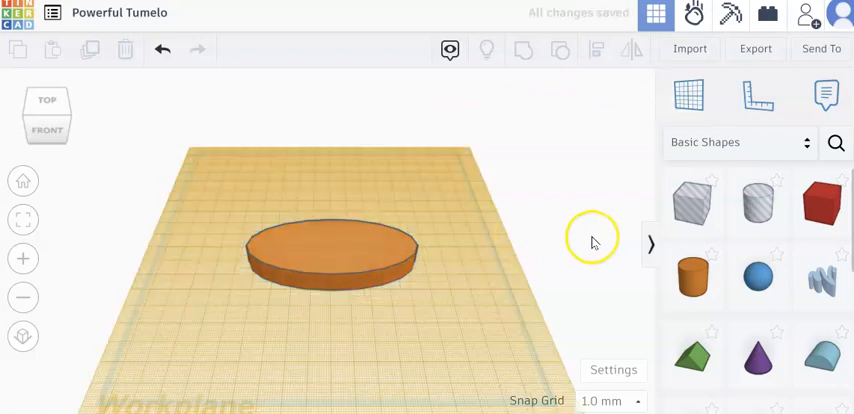
{"action": "scroll", "scroll_direction": "down", "scroll_amount": 3}
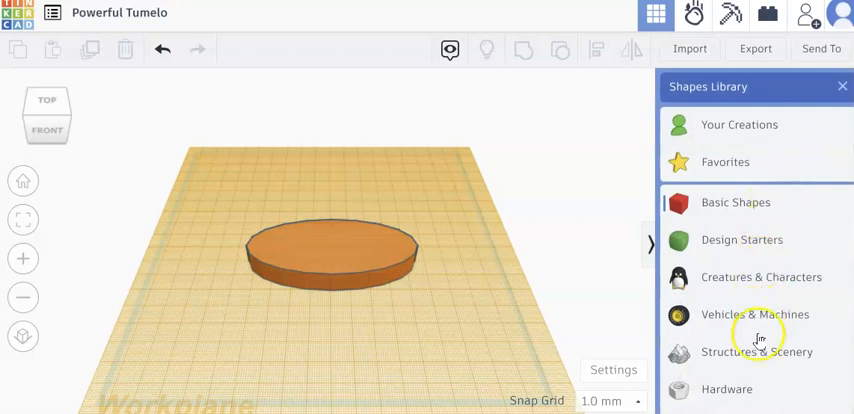
{"action": "mouse_move", "coordinate": [757, 348]}
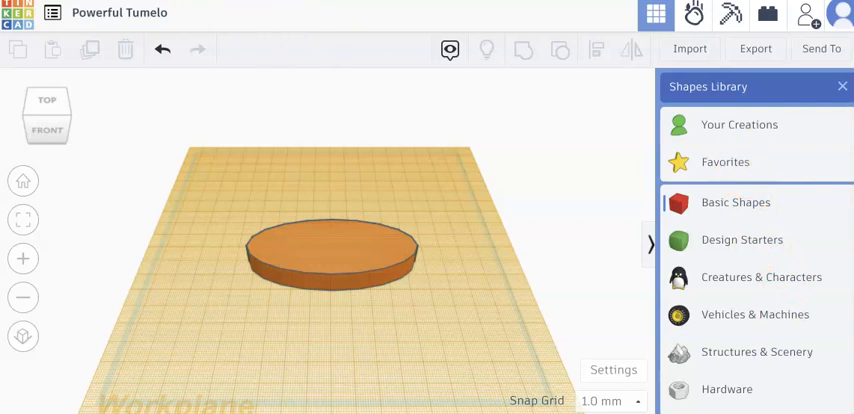
- Place a Text shape reading 'Andy' from Basic Shapes onto the oval
{"action": "left_click", "coordinate": [735, 202]}
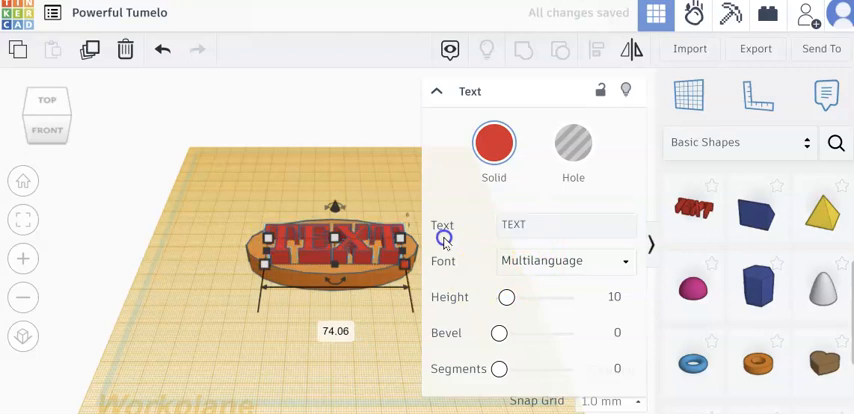
{"action": "left_click", "coordinate": [540, 224]}
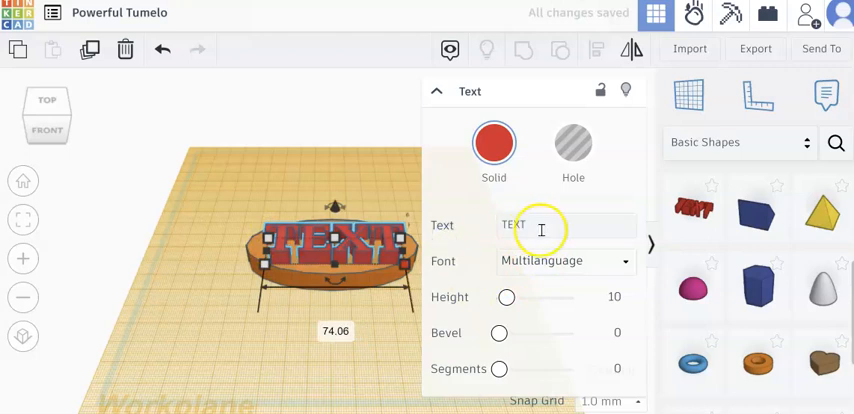
{"action": "type", "text": "And"}
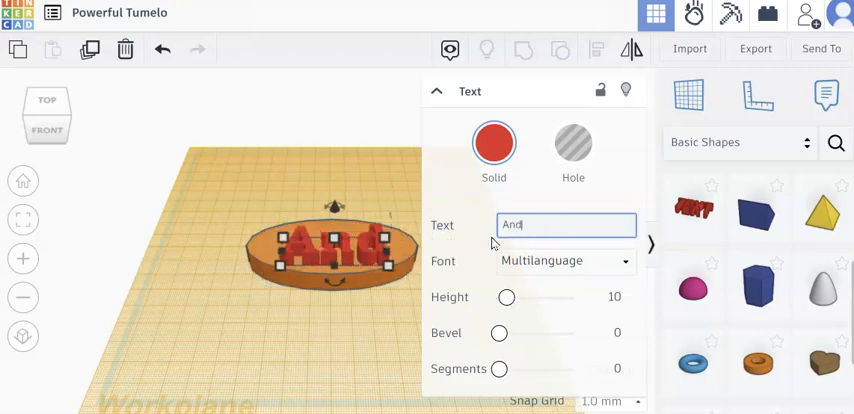
{"action": "type", "text": "y"}
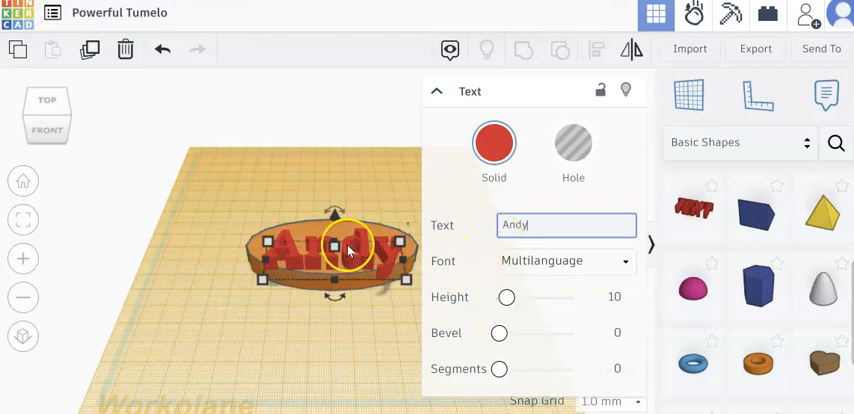
{"action": "left_click_drag", "start_coordinate": [345, 248], "coordinate": [345, 255]}
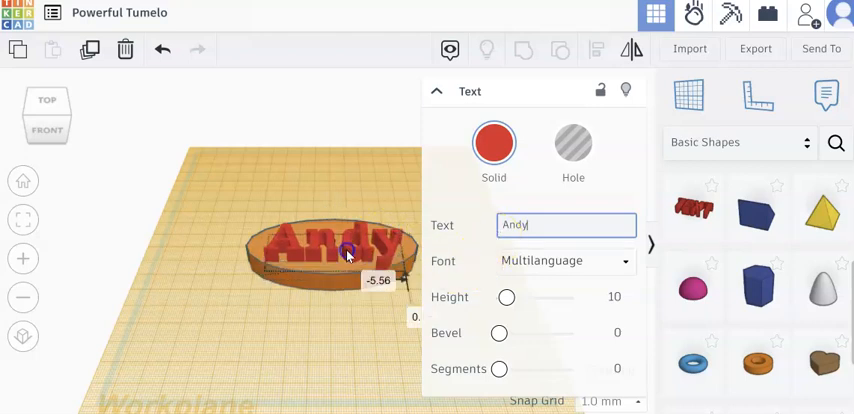
- Sink the Andy text 6 mm down into the base and center it
{"action": "left_click", "coordinate": [330, 245]}
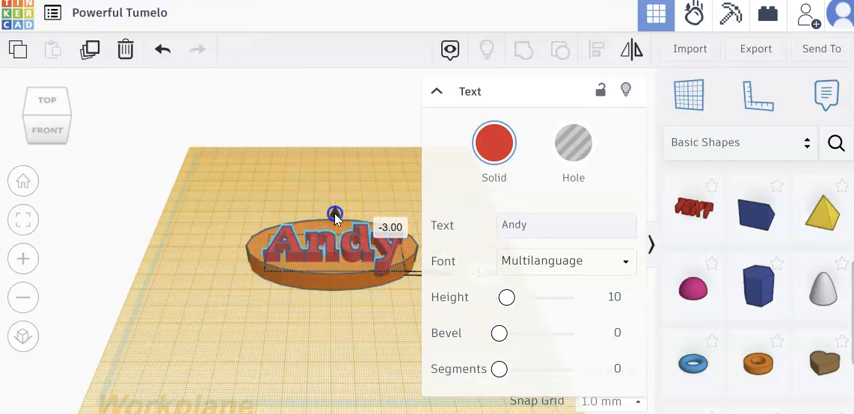
{"action": "left_click_drag", "start_coordinate": [337, 213], "coordinate": [337, 220]}
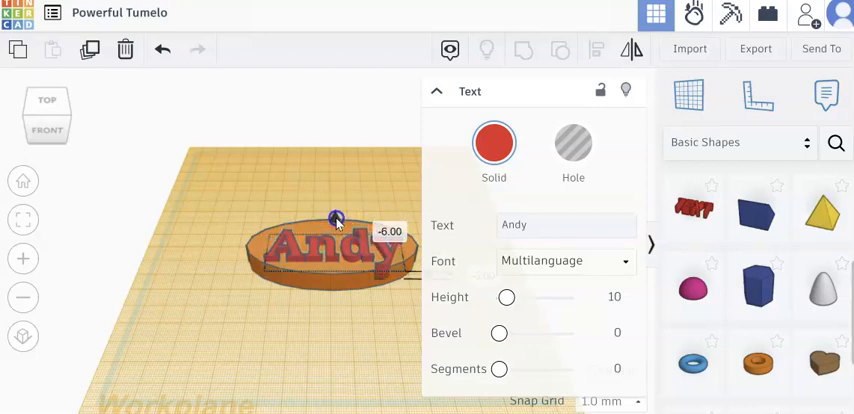
{"action": "left_click_drag", "start_coordinate": [337, 220], "coordinate": [320, 245]}
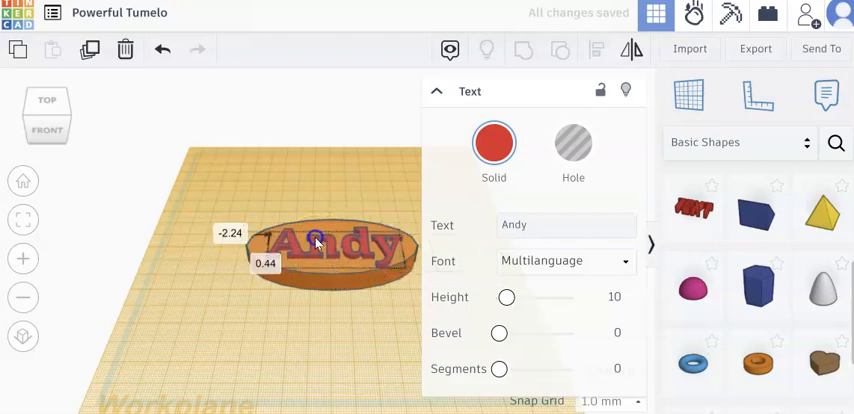
{"action": "left_click", "coordinate": [318, 245]}
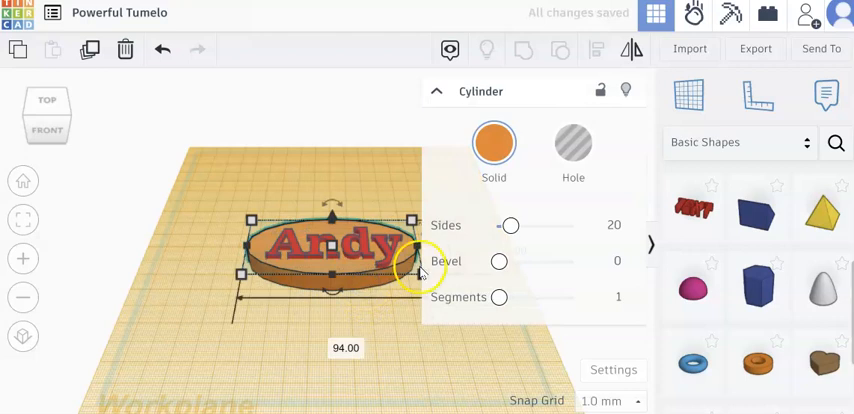
- Widen the oval base to 97 mm
{"action": "left_click_drag", "start_coordinate": [410, 275], "coordinate": [428, 287]}
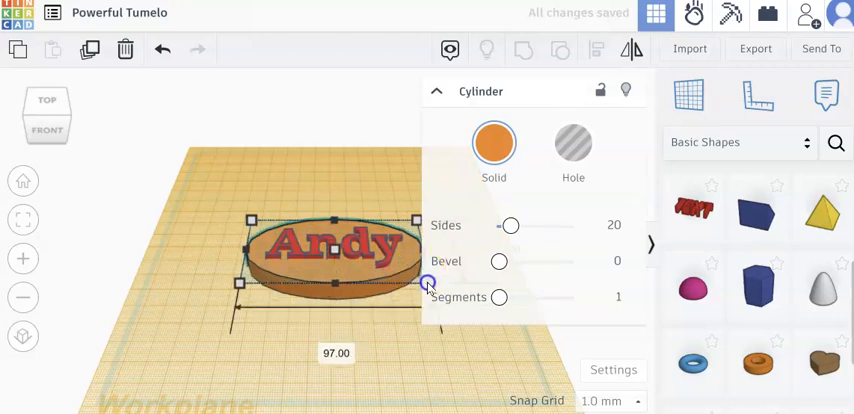
{"action": "left_click", "coordinate": [205, 226]}
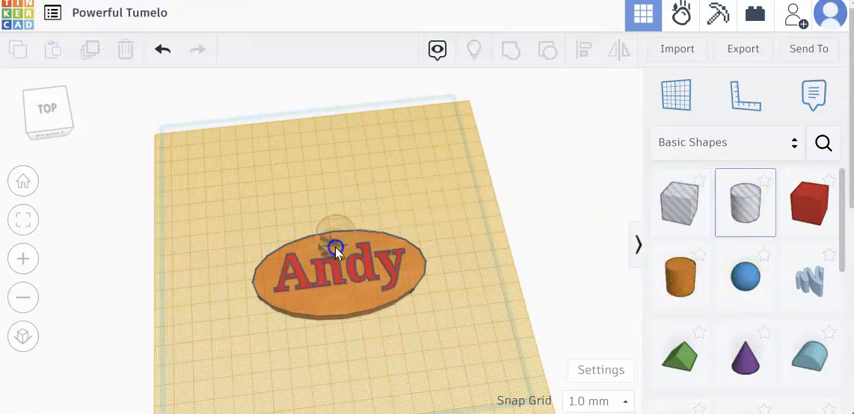
- Drop a Cylinder Hole onto the oval and position it near the top edge
{"action": "left_click", "coordinate": [336, 247]}
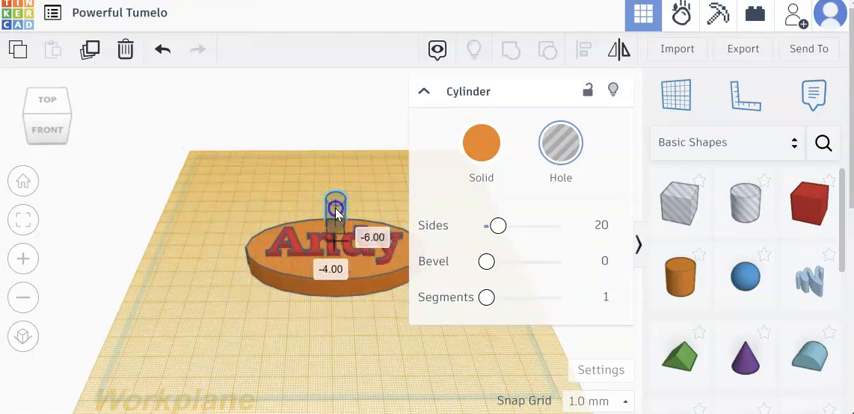
{"action": "left_click_drag", "start_coordinate": [335, 205], "coordinate": [337, 165]}
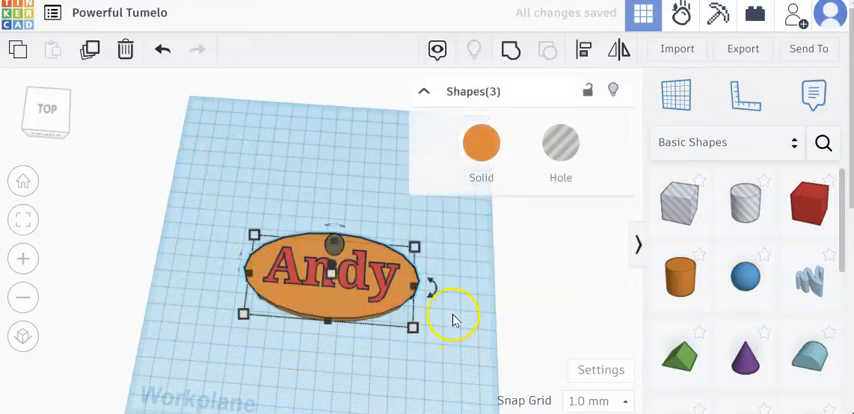
{"action": "mouse_move", "coordinate": [530, 258]}
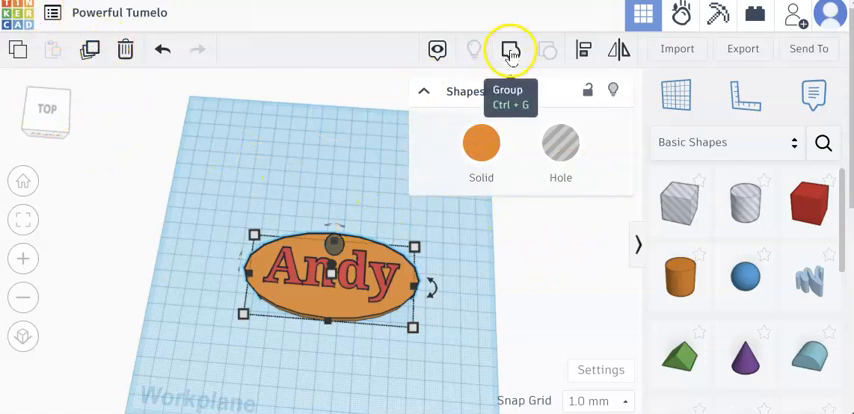
- Group the oval, Andy text and hole into one object
{"action": "left_click", "coordinate": [511, 49]}
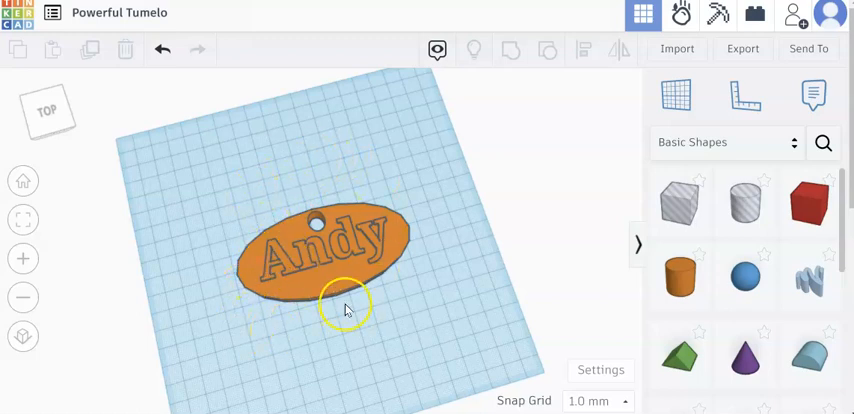
{"action": "mouse_move", "coordinate": [415, 338]}
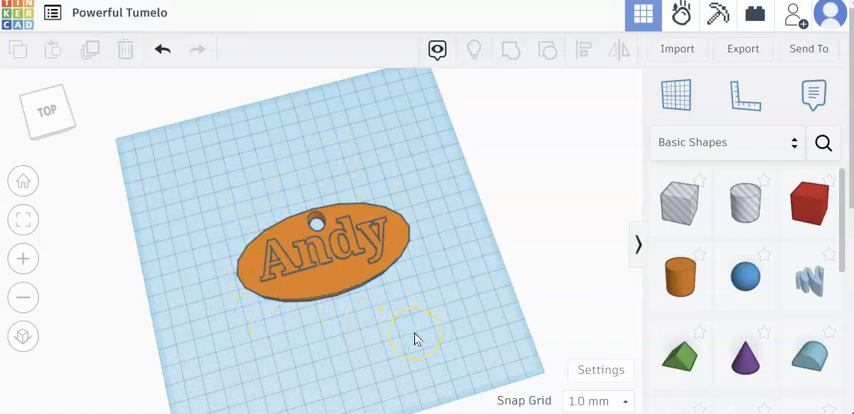